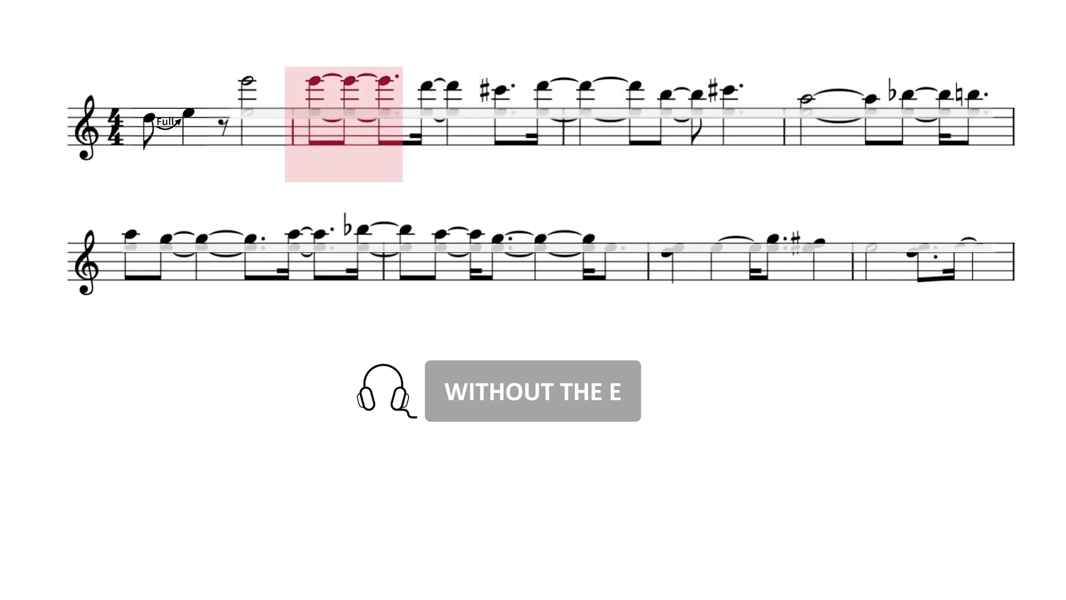
# Switch playback to the 'With the E' version so the added E note plays highlighted.
pyautogui.click(535, 390)
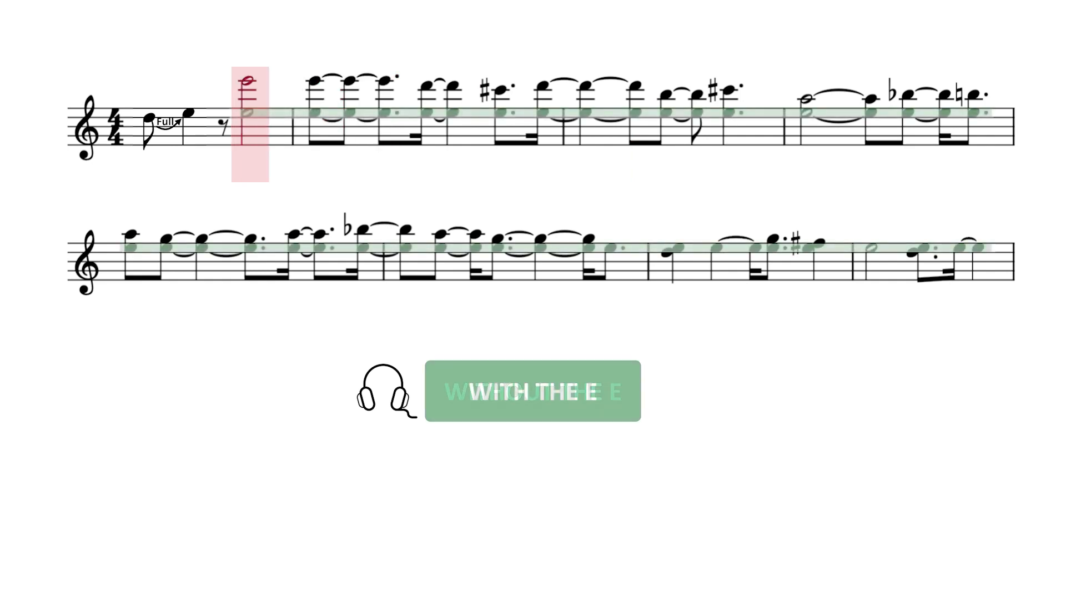